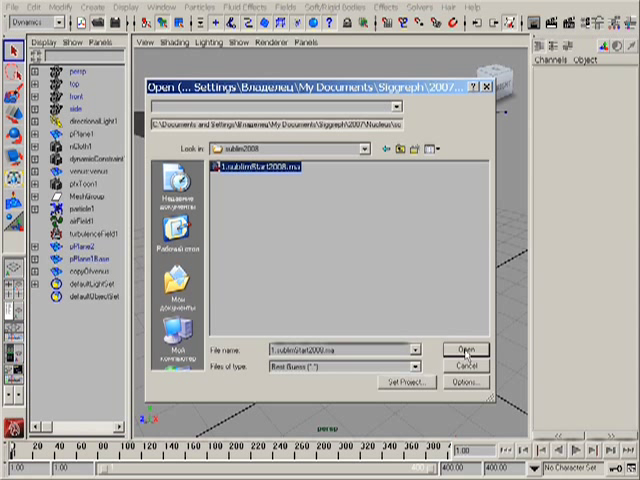
- Open the ToonIntersect scene showing the Venus statue beneath a flat plane
click(460, 350)
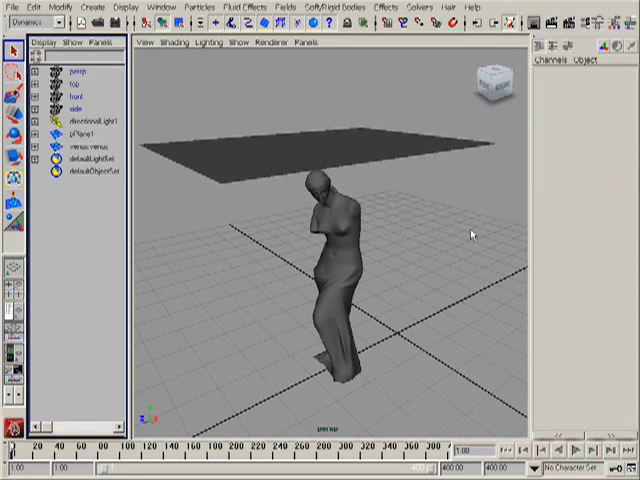
mouse_move(350, 262)
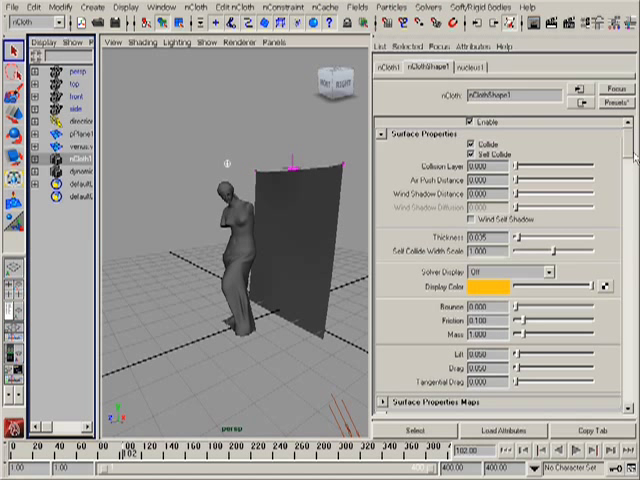
- Review the new nCloth plane's Surface Properties with self-collision enabled
scroll(down, 3)
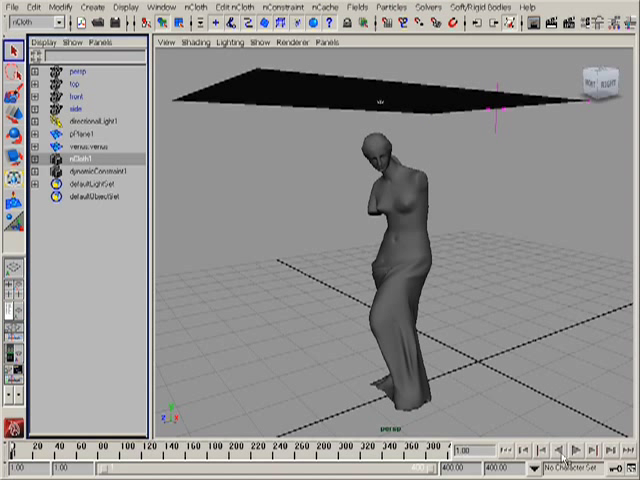
- Play the nCloth simulation so the plane falls and drapes over the statue
click(572, 448)
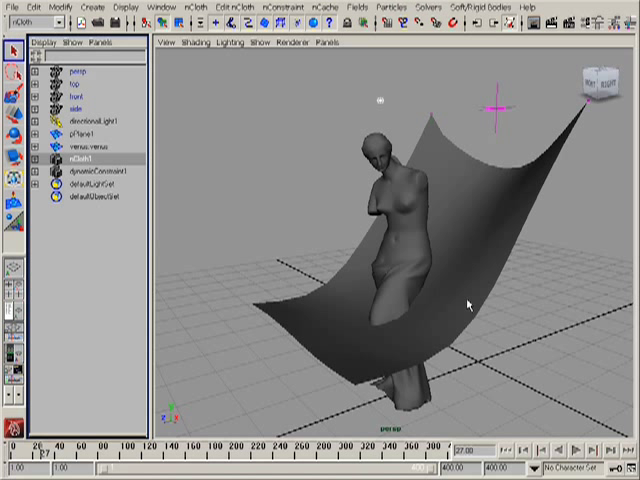
mouse_move(372, 322)
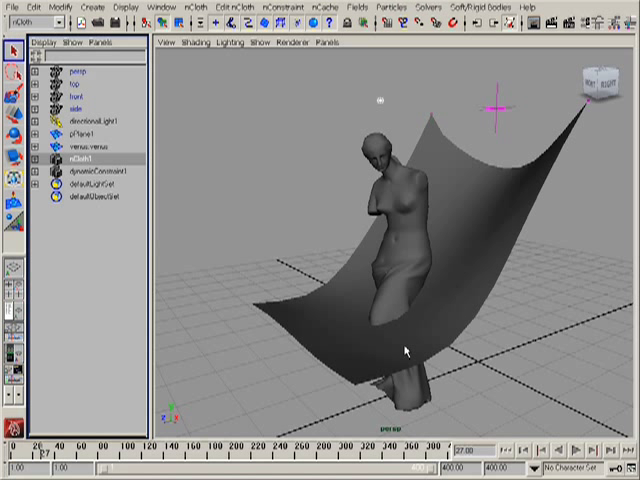
mouse_move(384, 310)
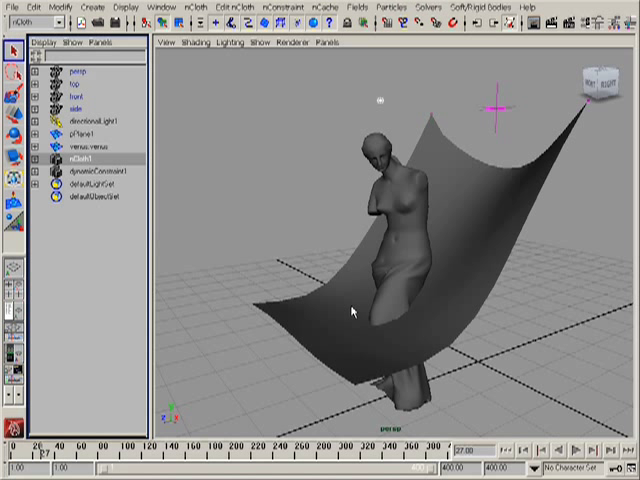
mouse_move(456, 256)
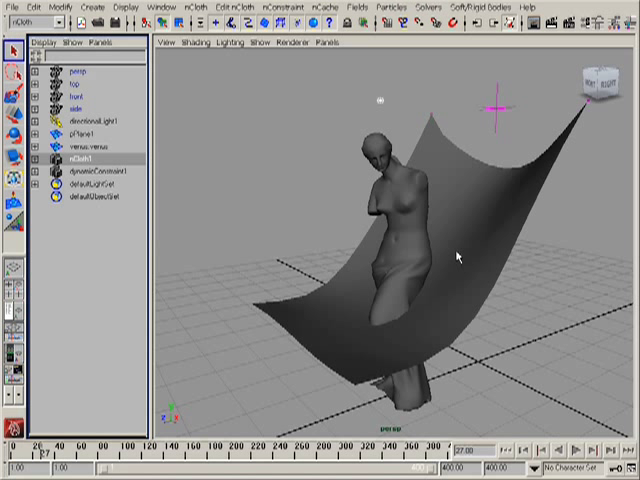
mouse_move(448, 236)
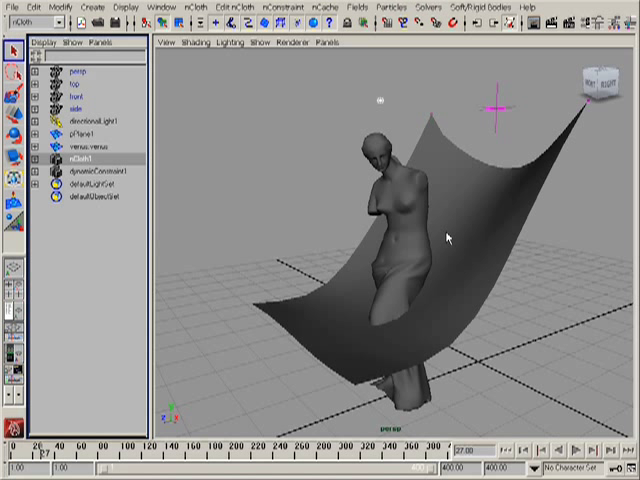
mouse_move(482, 232)
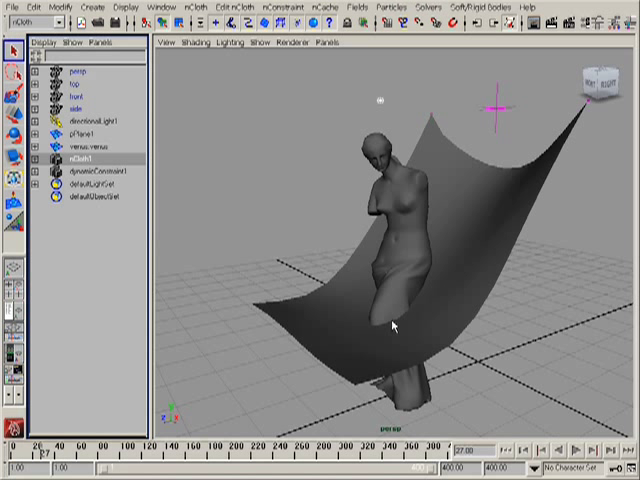
mouse_move(398, 328)
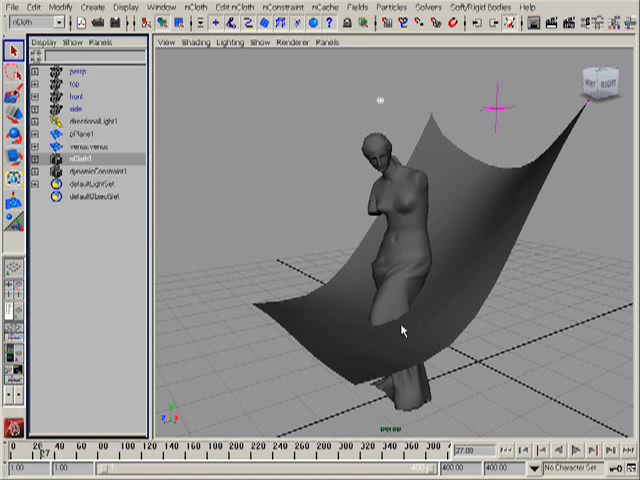
mouse_move(428, 272)
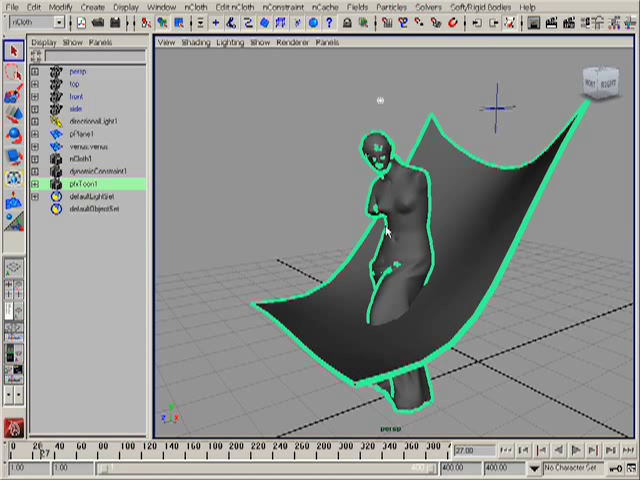
mouse_move(504, 176)
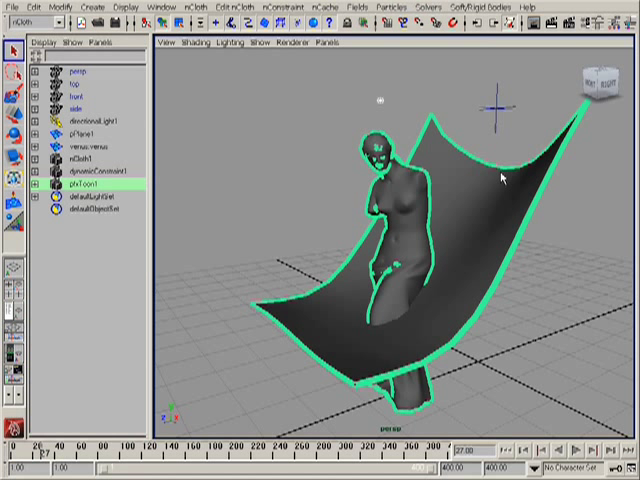
mouse_move(424, 72)
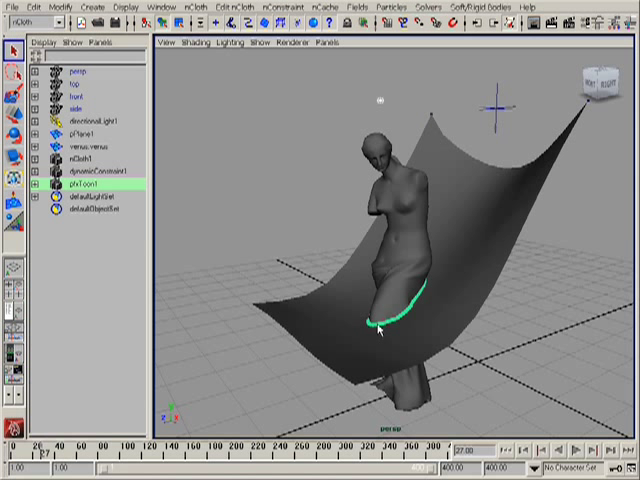
mouse_move(268, 158)
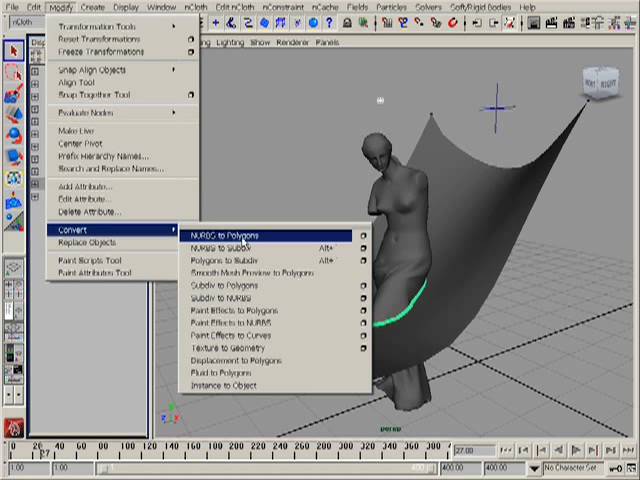
mouse_move(270, 328)
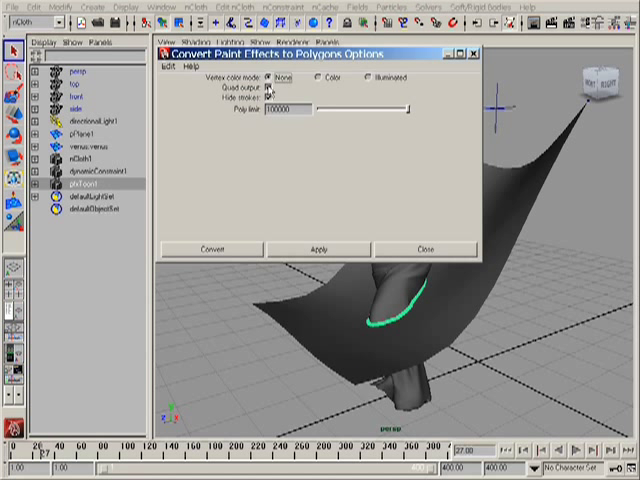
- Convert the toon intersection line to polygons with vertex colour mode applied
click(280, 92)
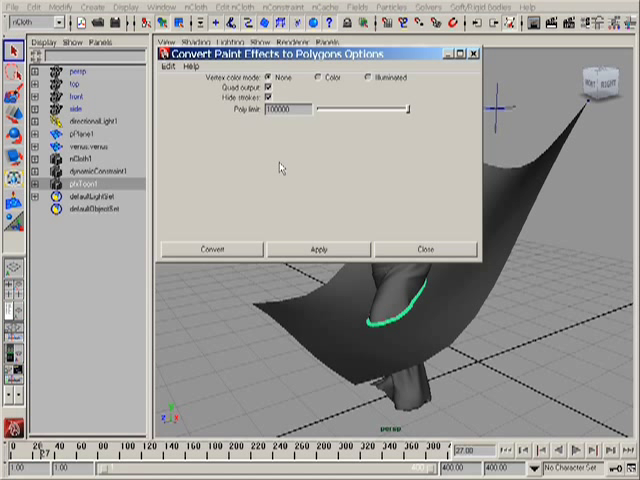
mouse_move(288, 204)
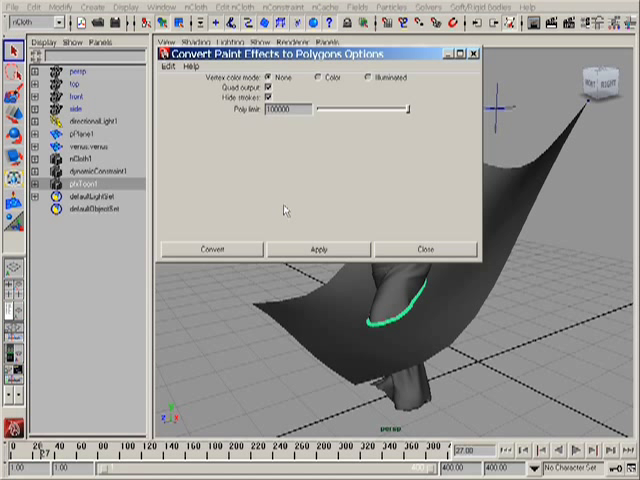
click(214, 248)
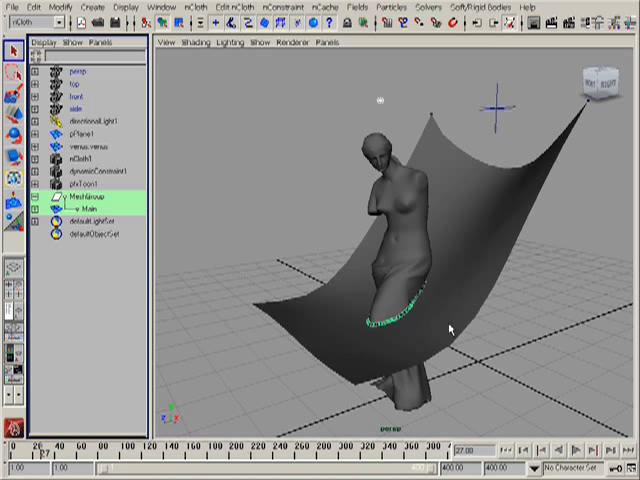
mouse_move(400, 328)
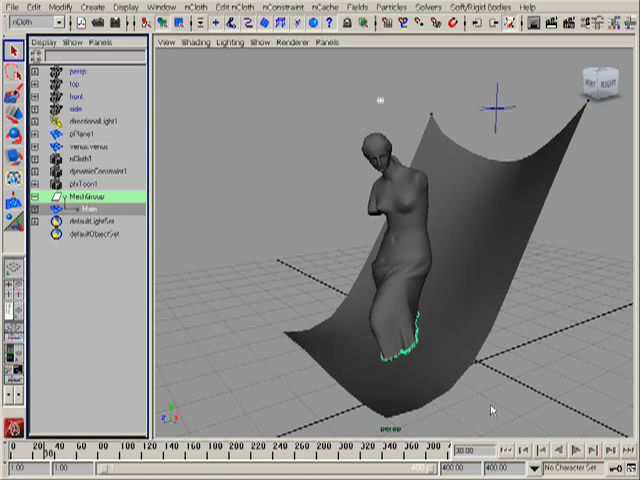
mouse_move(368, 344)
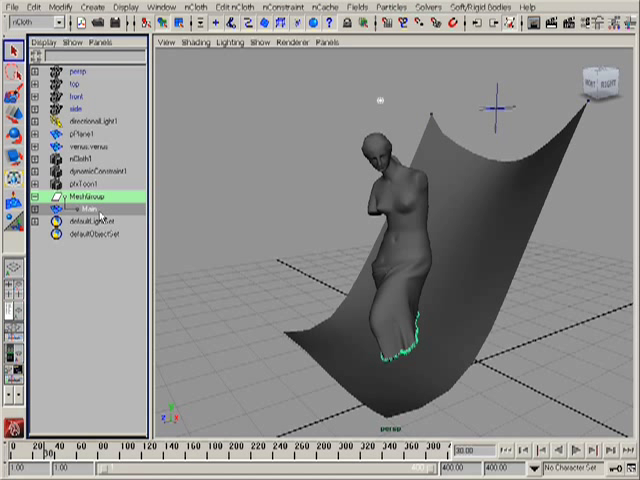
- Switch the menu set to Dynamics with the converted toon mesh selected
click(30, 24)
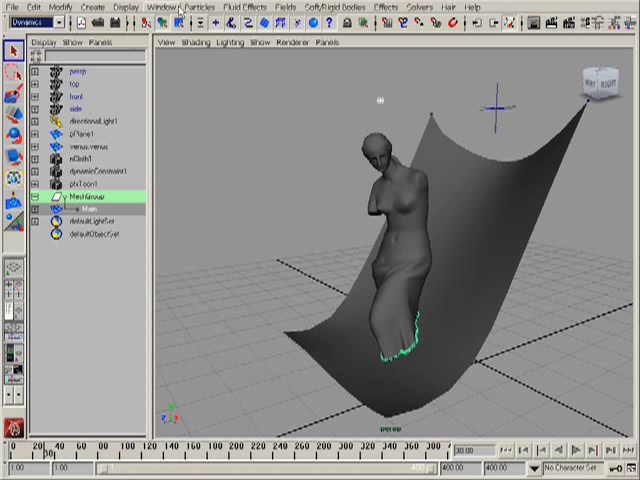
- Configure Emit from Object with a Surface emitter type for the intersection mesh
click(208, 8)
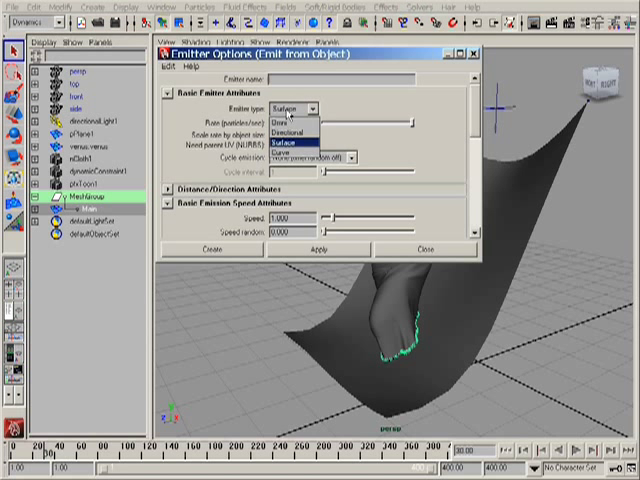
click(290, 144)
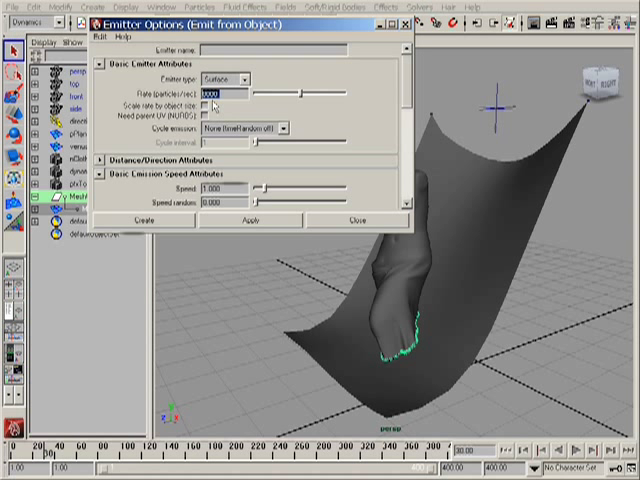
mouse_move(218, 104)
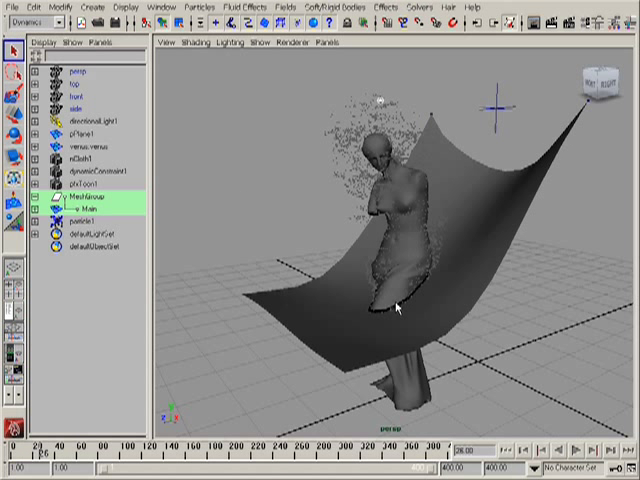
mouse_move(374, 316)
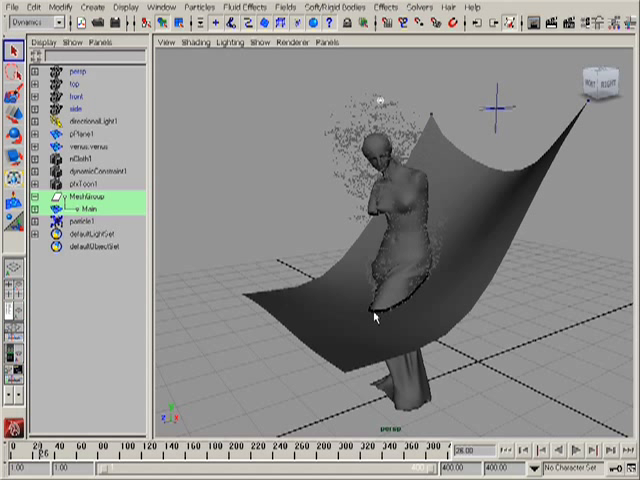
mouse_move(420, 300)
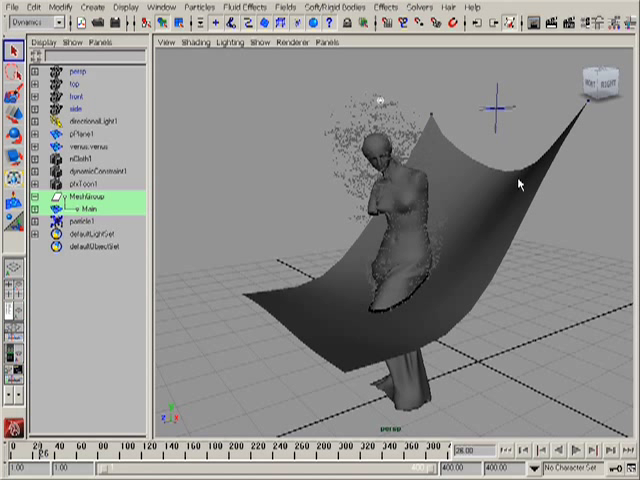
mouse_move(336, 96)
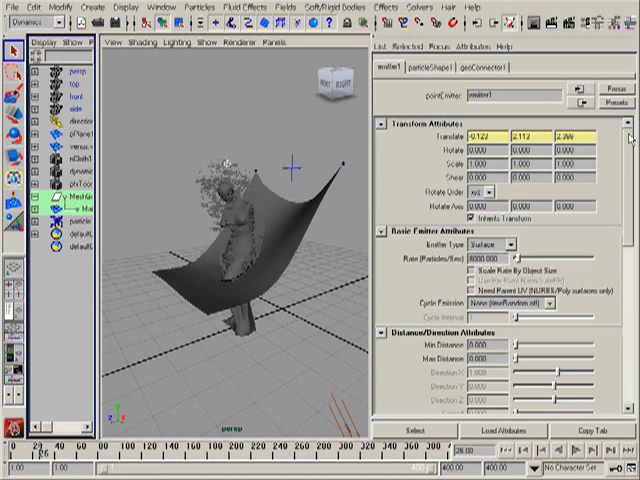
- Scroll emitter1's attributes to show its distance, speed and volume settings
scroll(down, 3)
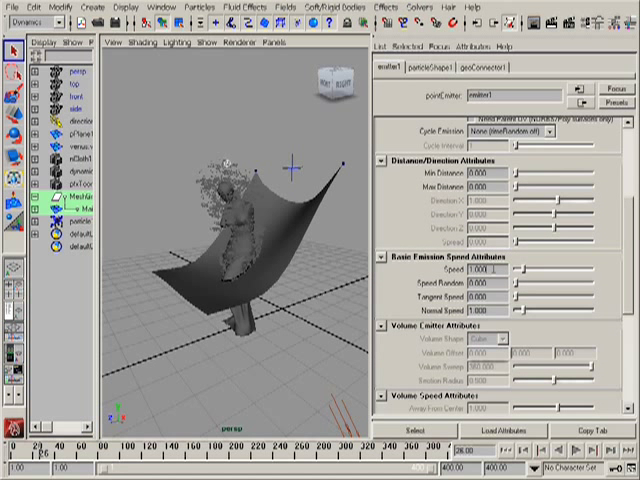